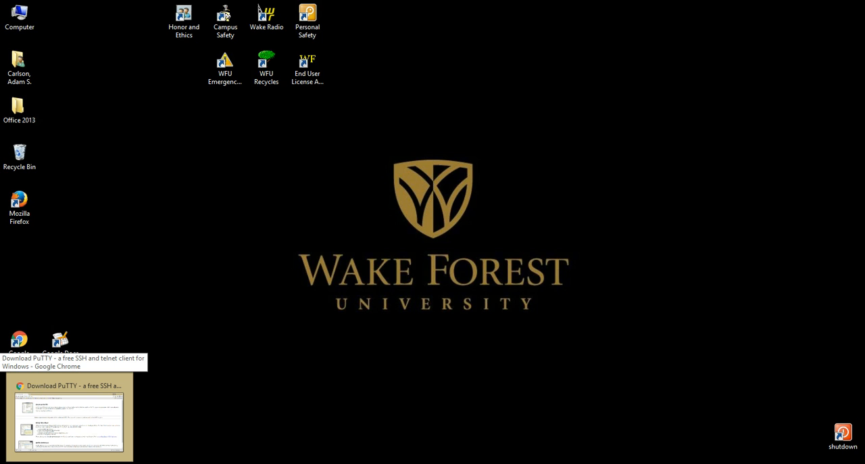
Download putty.exe from the PuTTY download page and save it to the desktop
{"action": "left_click", "coordinate": [67, 415]}
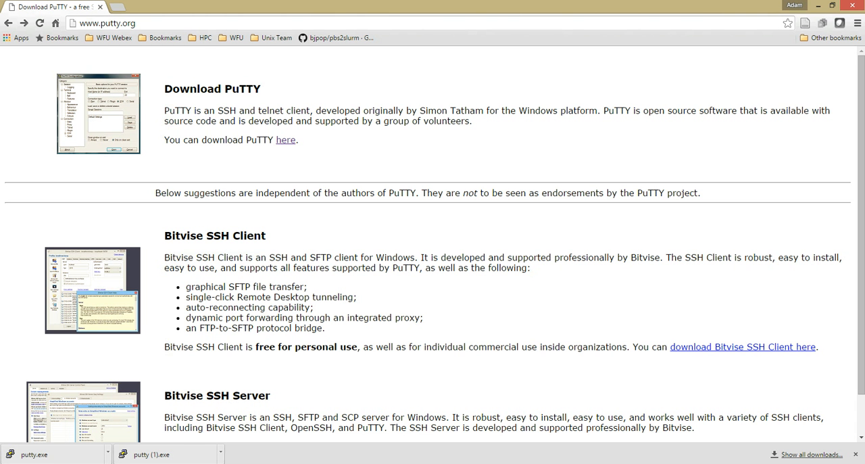
{"action": "left_click", "coordinate": [108, 23]}
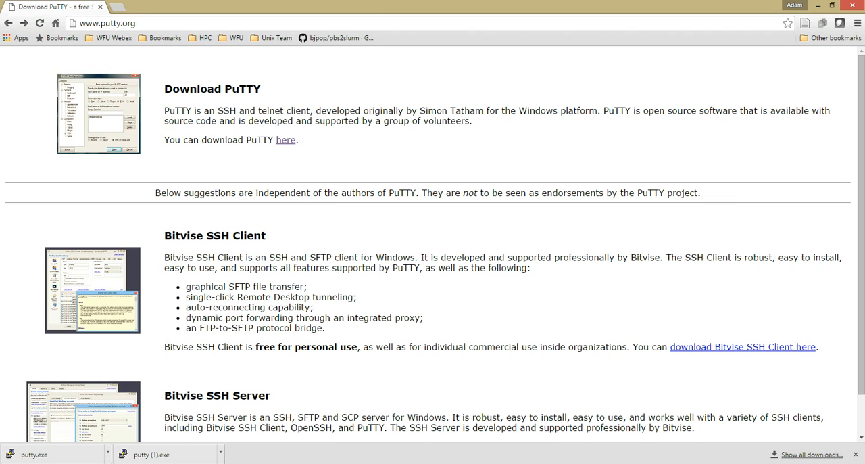
{"action": "mouse_move", "coordinate": [285, 139]}
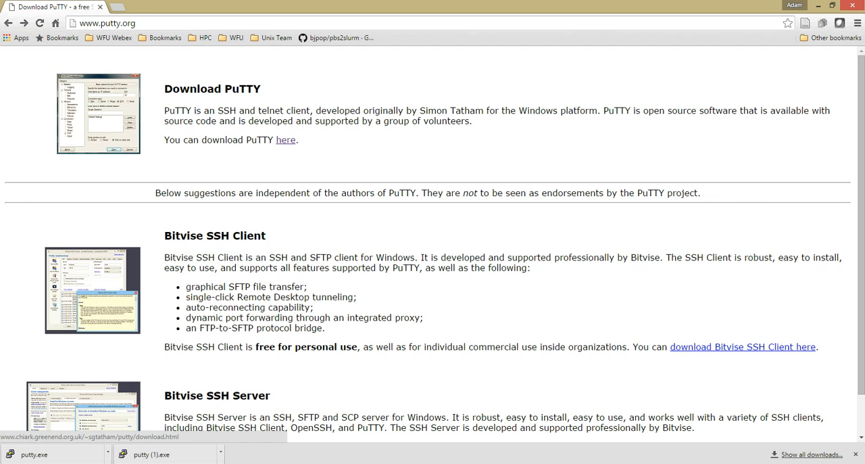
{"action": "left_click", "coordinate": [285, 140]}
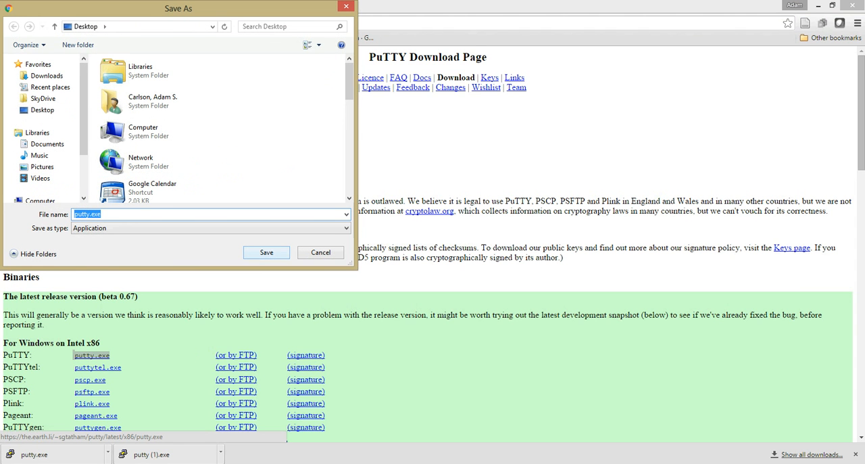
{"action": "left_click", "coordinate": [266, 252]}
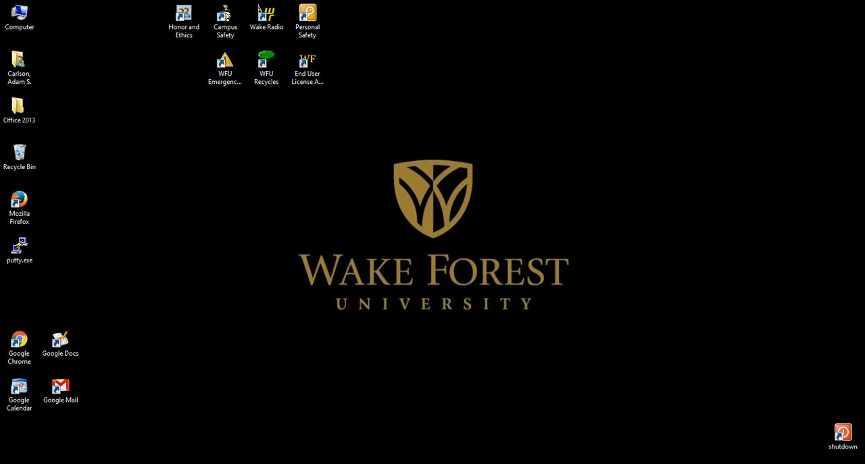
Launch putty.exe from the desktop, opening PuTTY Configuration with an empty Host Name
{"action": "left_click", "coordinate": [19, 247]}
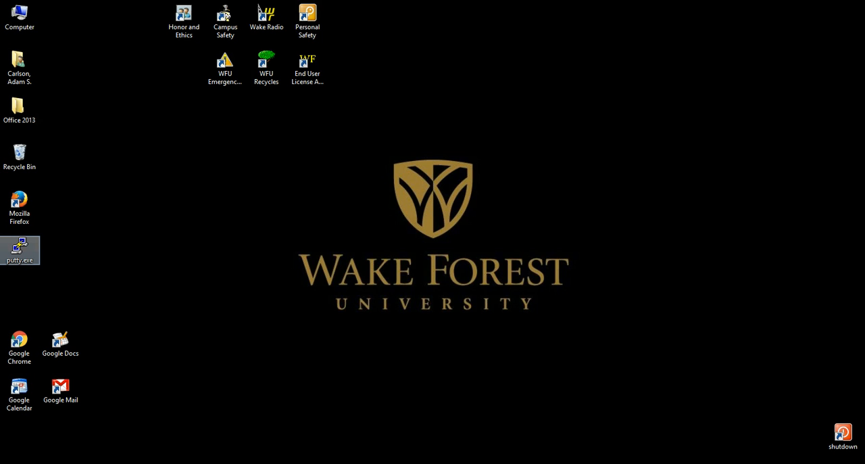
{"action": "double_click", "coordinate": [19, 250]}
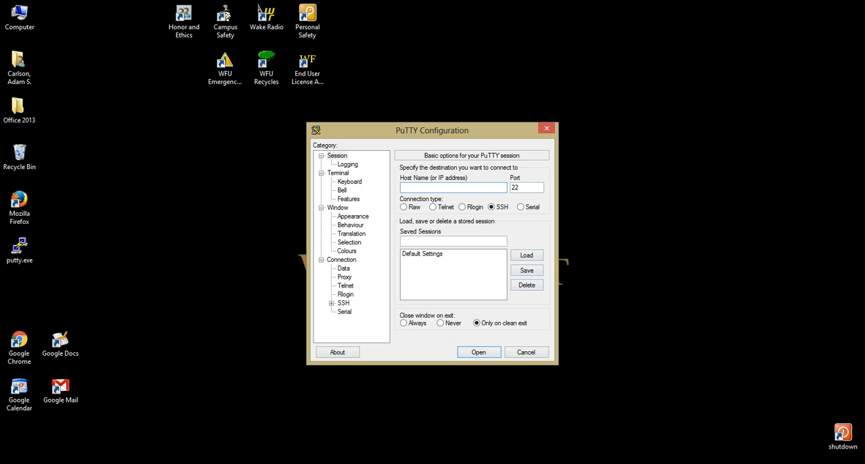
{"action": "left_click", "coordinate": [451, 187]}
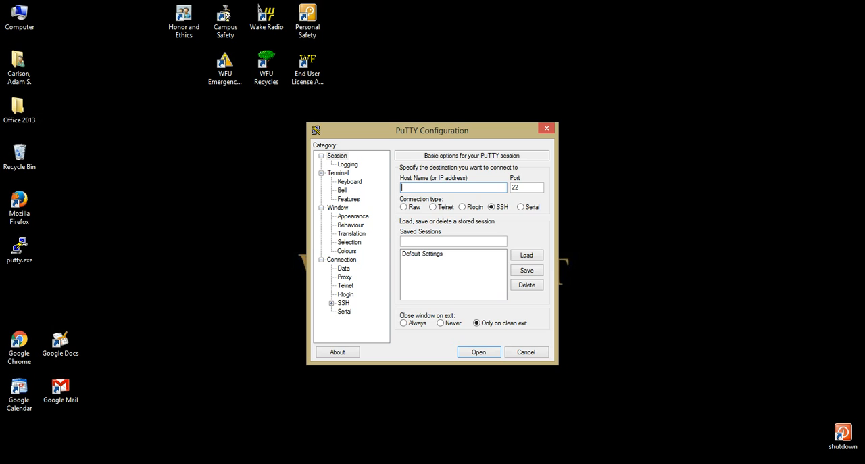
Change Window lines of scrollback from 200 to 2000, then expand Connection > SSH
{"action": "left_click", "coordinate": [339, 208]}
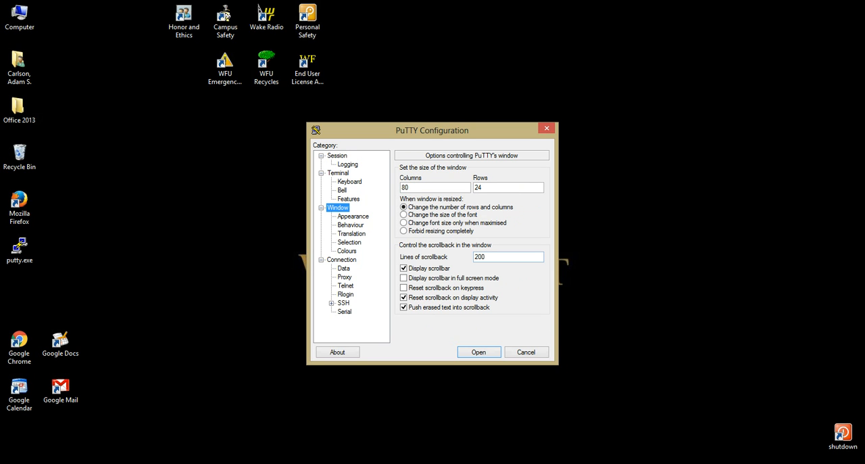
{"action": "left_click", "coordinate": [508, 256]}
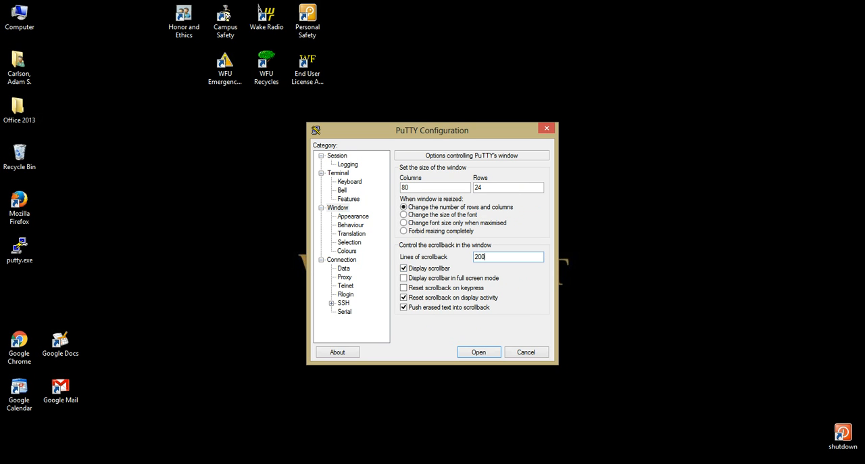
{"action": "type", "text": "0"}
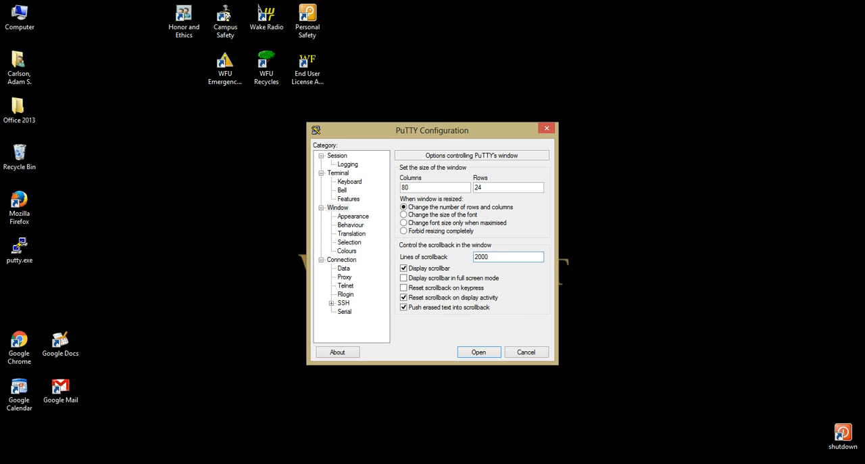
{"action": "left_click", "coordinate": [508, 257]}
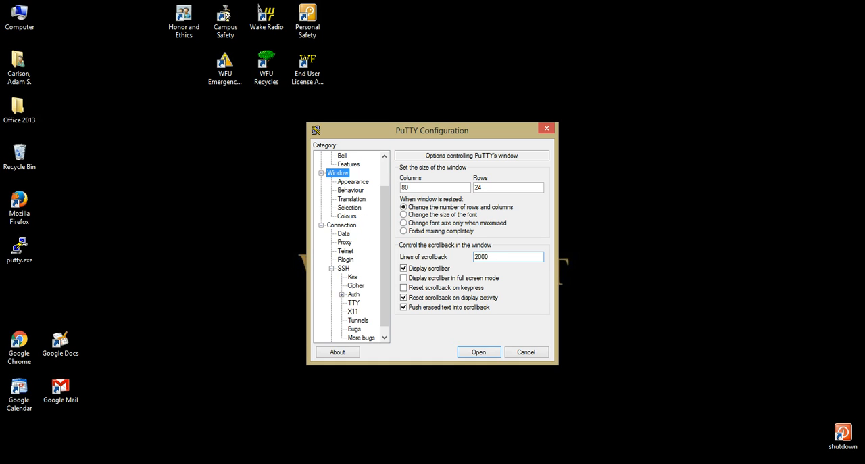
Enable X11 forwarding under SSH > X11 and return to the Session page
{"action": "left_click", "coordinate": [354, 311]}
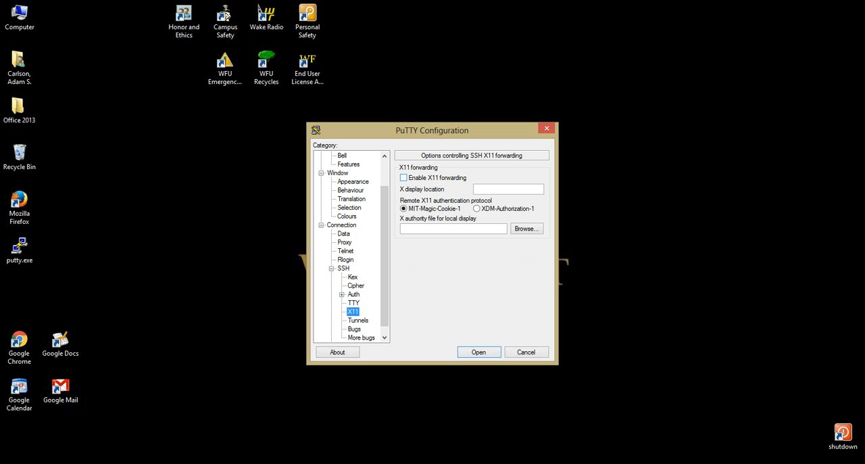
{"action": "left_click", "coordinate": [403, 177]}
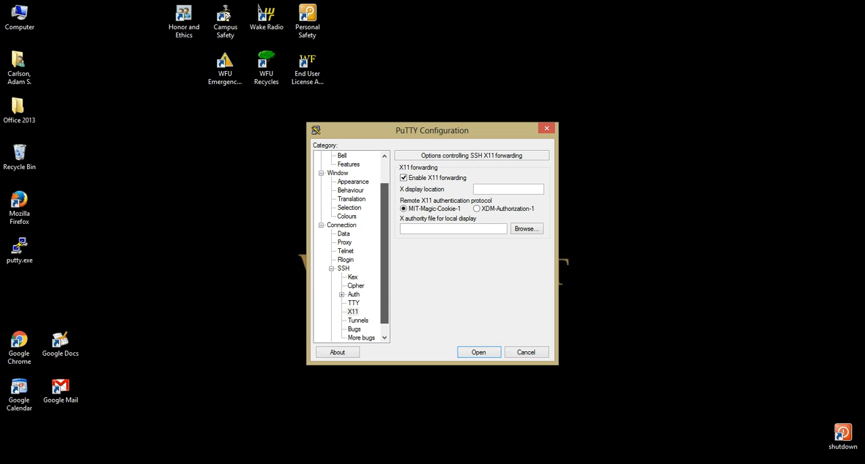
{"action": "scroll", "scroll_direction": "up", "scroll_amount": 3}
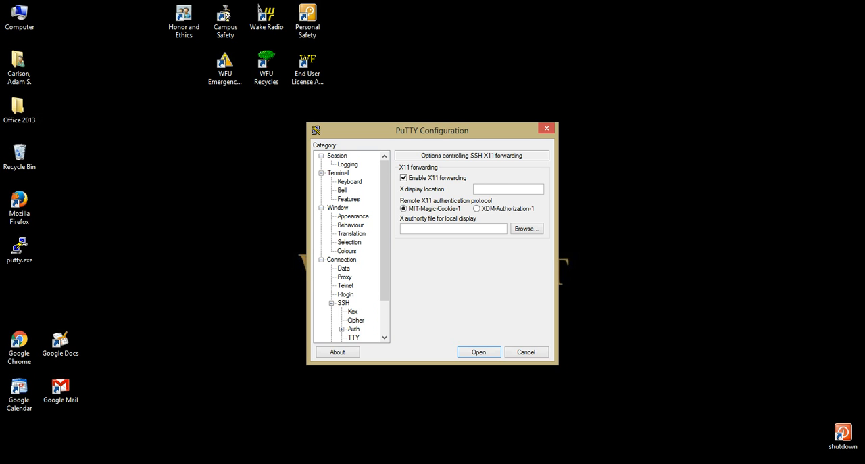
{"action": "left_click", "coordinate": [337, 156]}
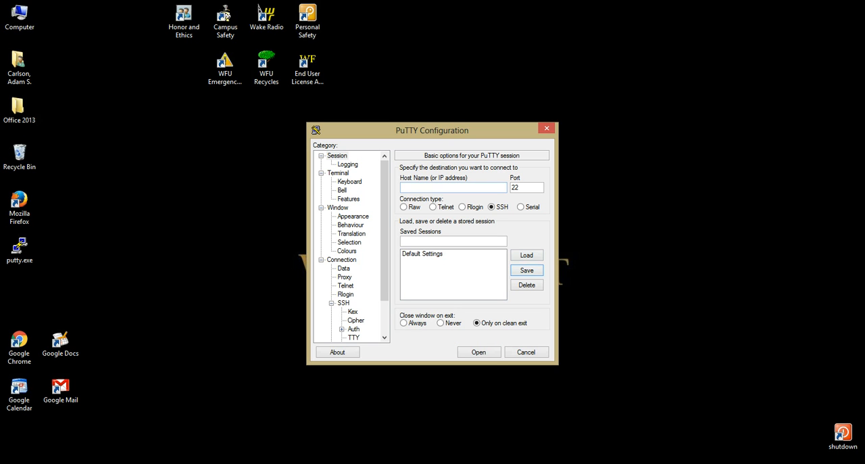
Enter host name rhel6head2.deac.wfu.edu with SSH on port 22
{"action": "left_click", "coordinate": [451, 187]}
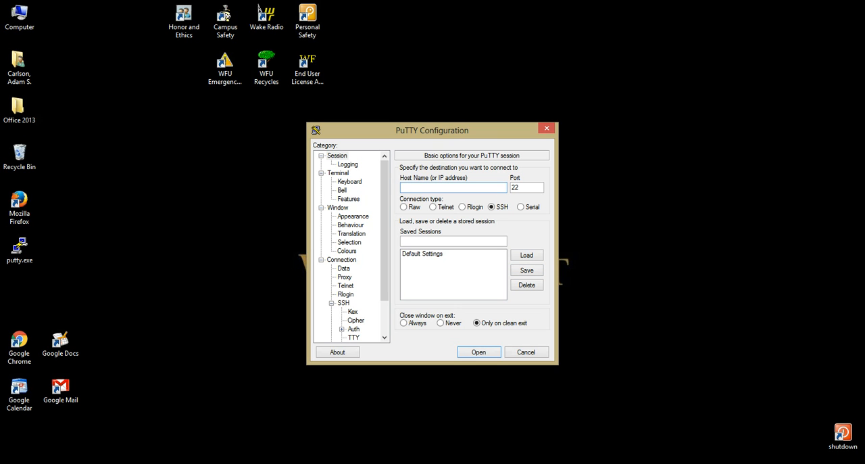
{"action": "type", "text": "rhel6"}
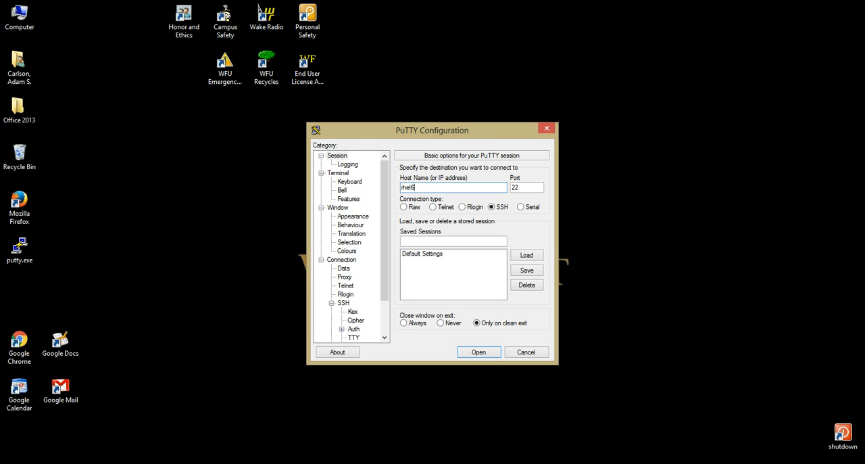
{"action": "type", "text": "head2"}
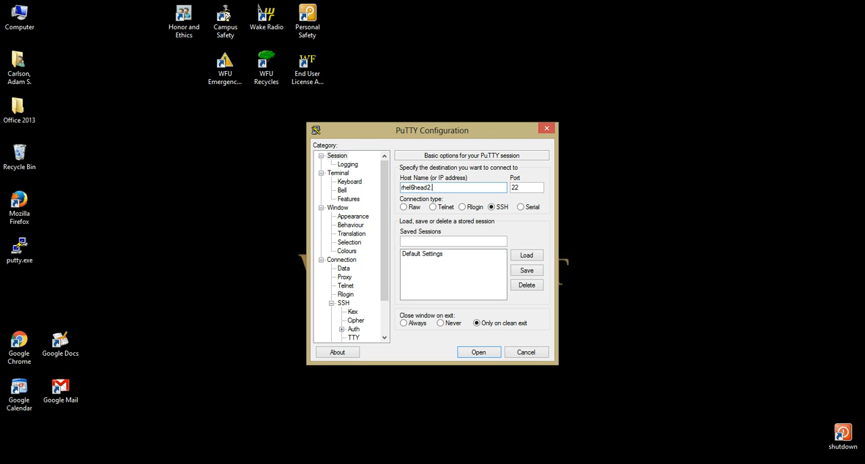
{"action": "type", "text": ".deac.wfu"}
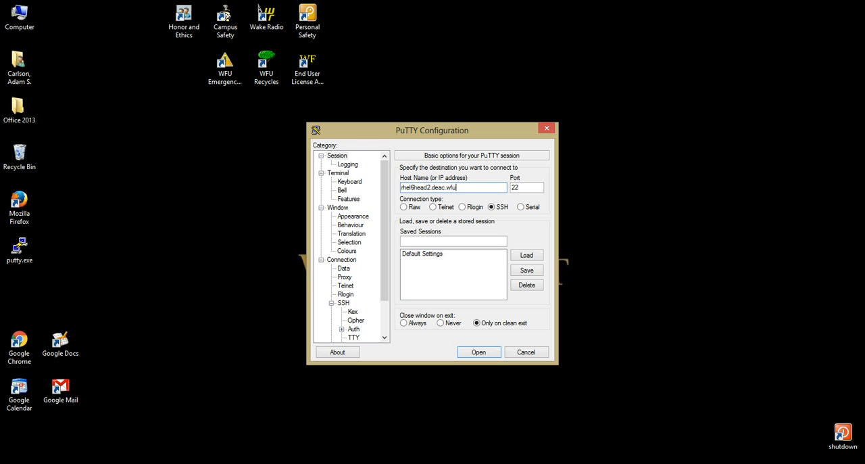
{"action": "type", "text": ".edu"}
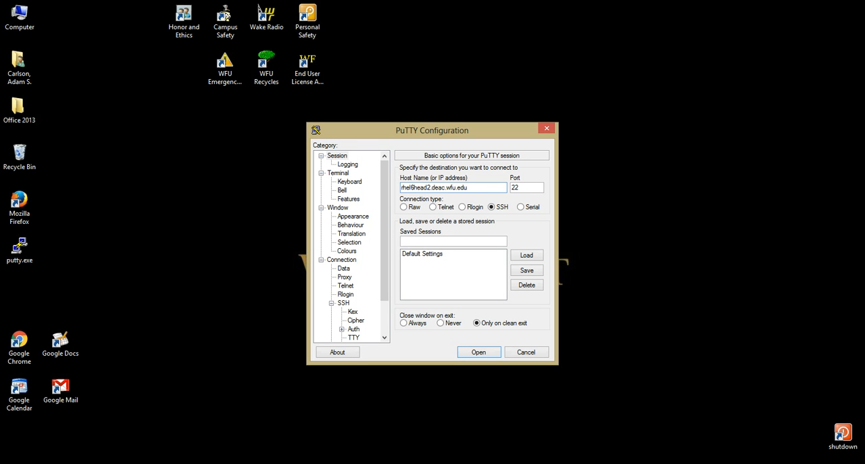
{"action": "left_click", "coordinate": [467, 187]}
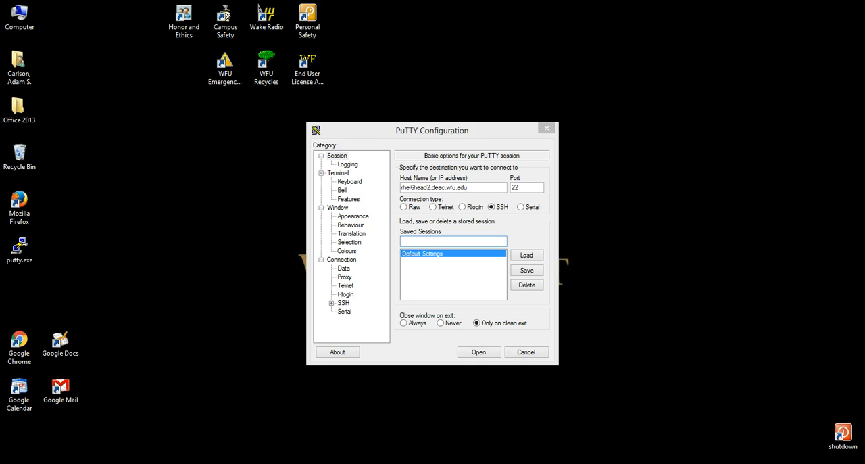
Save the configuration as session 'rhel6head2.deac.wfu.edu'
{"action": "type", "text": "rhel6head2.deac.wfu.edu"}
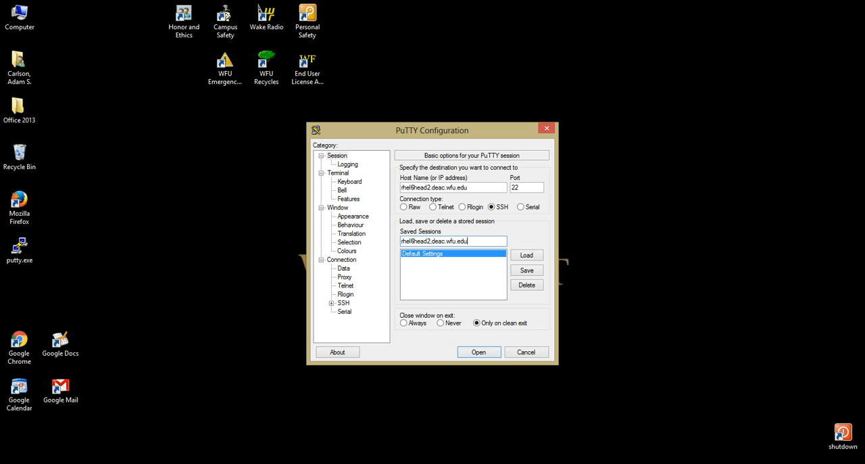
{"action": "left_click", "coordinate": [526, 269]}
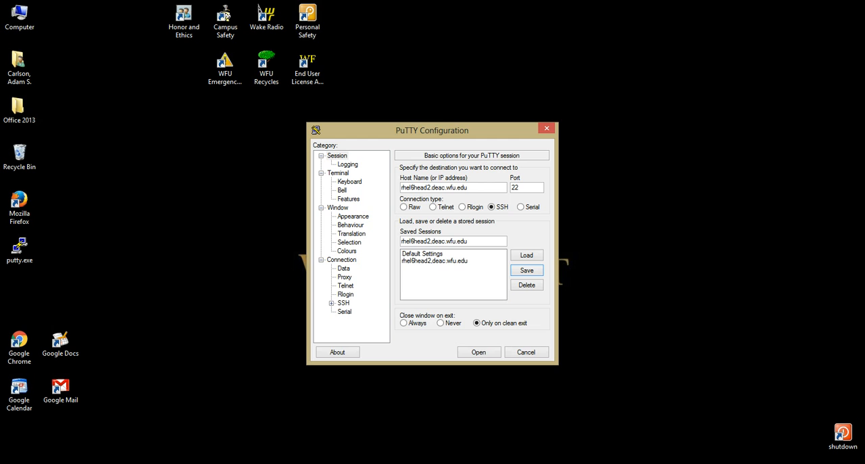
{"action": "left_click", "coordinate": [479, 351]}
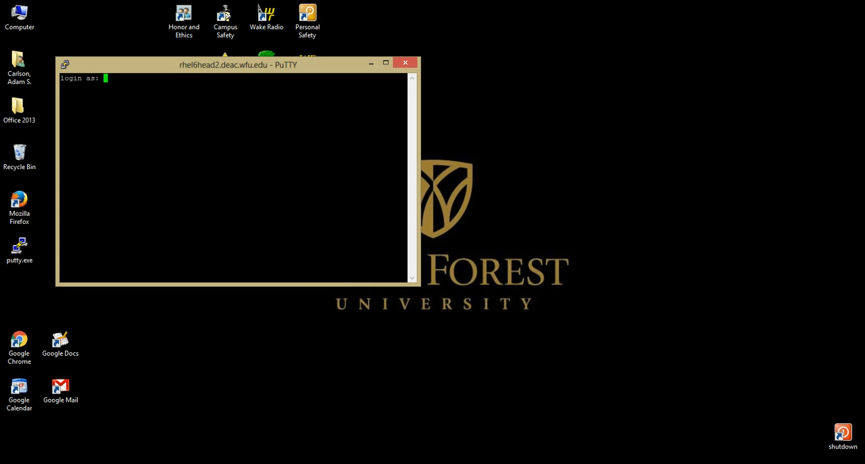
{"action": "type", "text": "ca"}
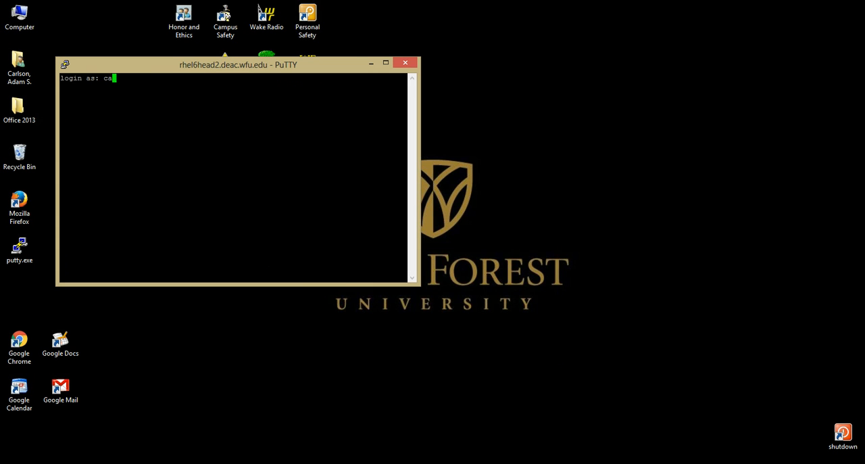
{"action": "type", "text": "rlsoas"}
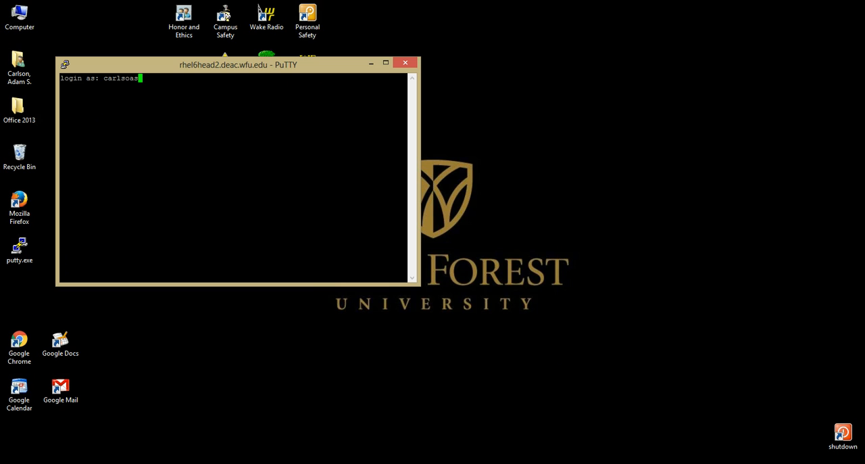
{"action": "key", "text": "Return"}
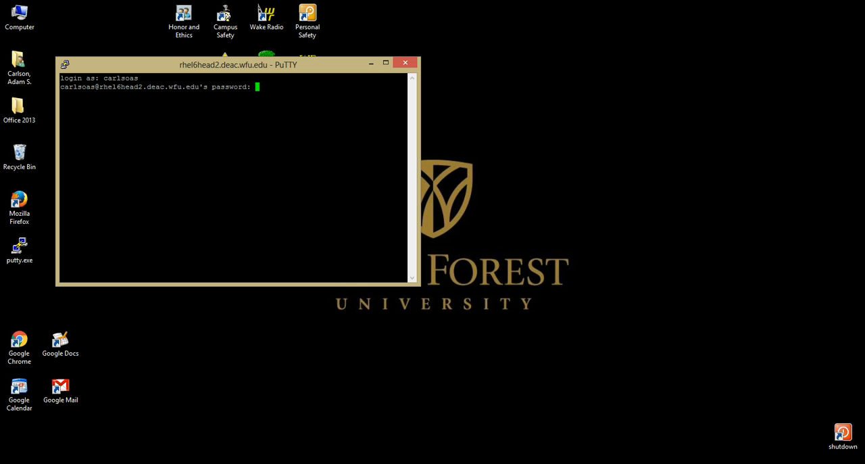
{"action": "key", "text": "Return"}
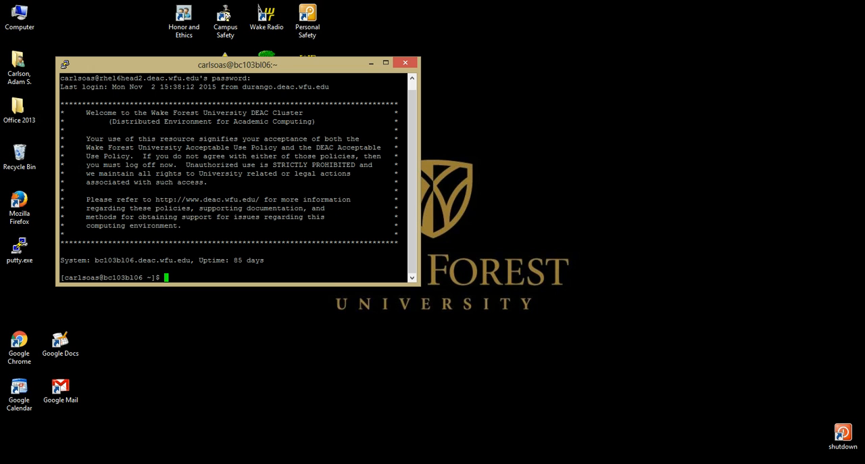
{"action": "double_click", "coordinate": [154, 217]}
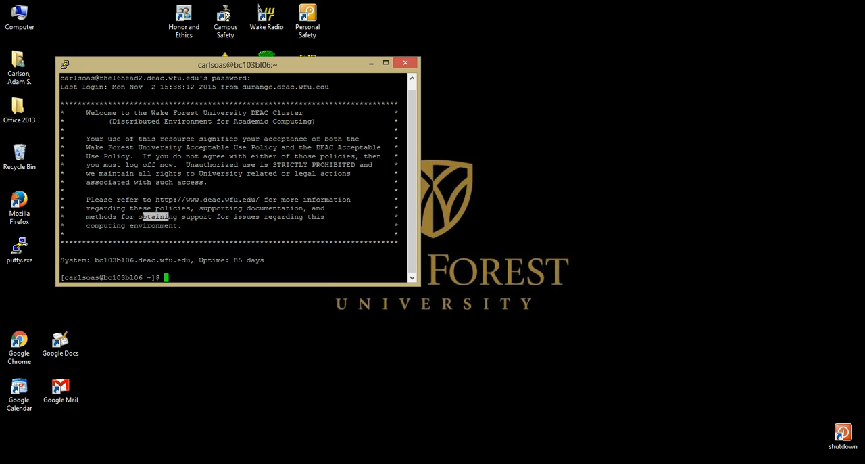
{"action": "type", "text": "btaini"}
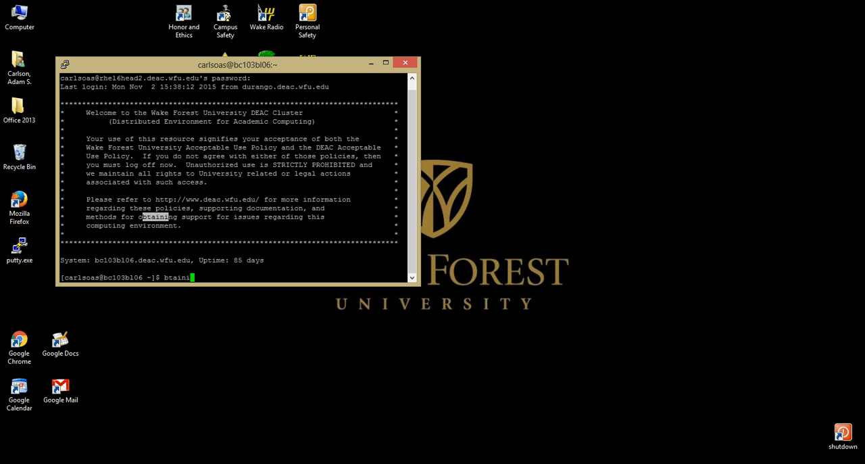
{"action": "key", "text": "BackSpace"}
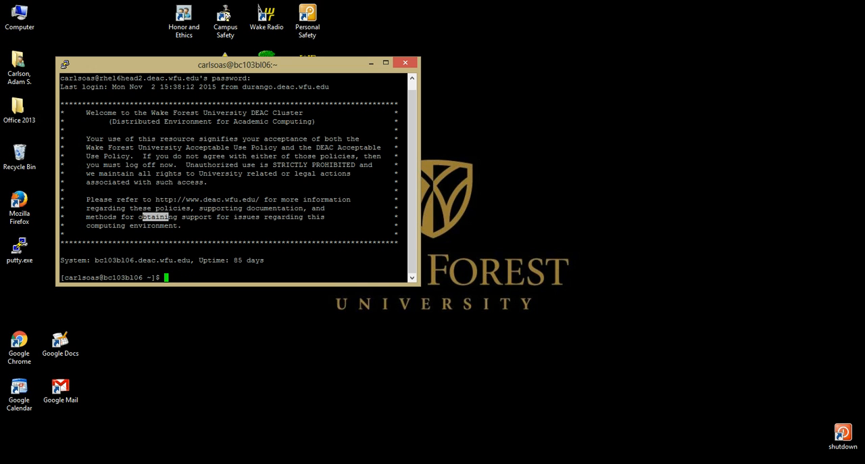
{"action": "type", "text": "exit"}
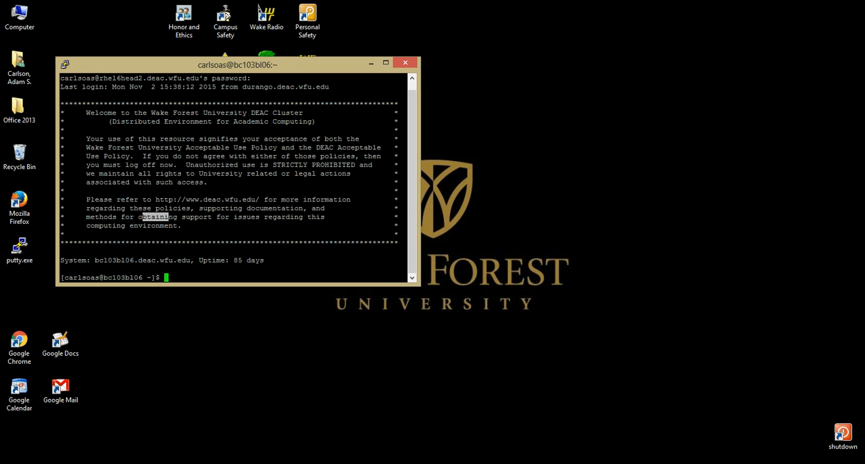
{"action": "mouse_move", "coordinate": [405, 63]}
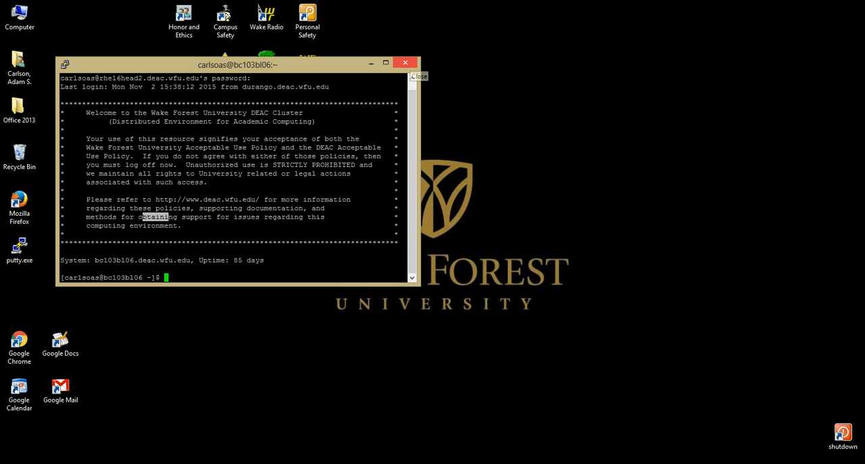